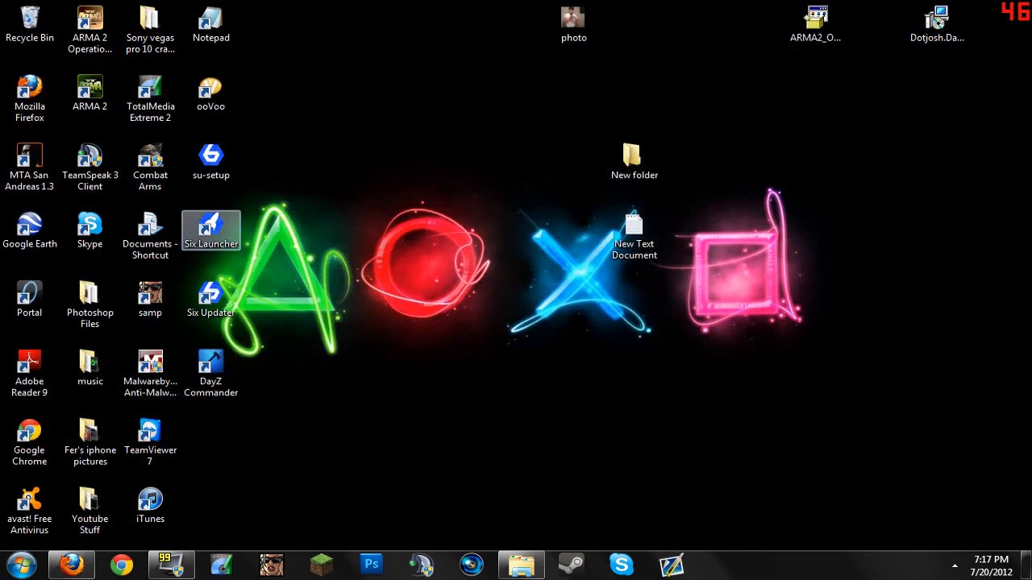
Bring up the Firefox window showing the "Bad version, server rejected???" forum thread
{"action": "left_click", "coordinate": [210, 229]}
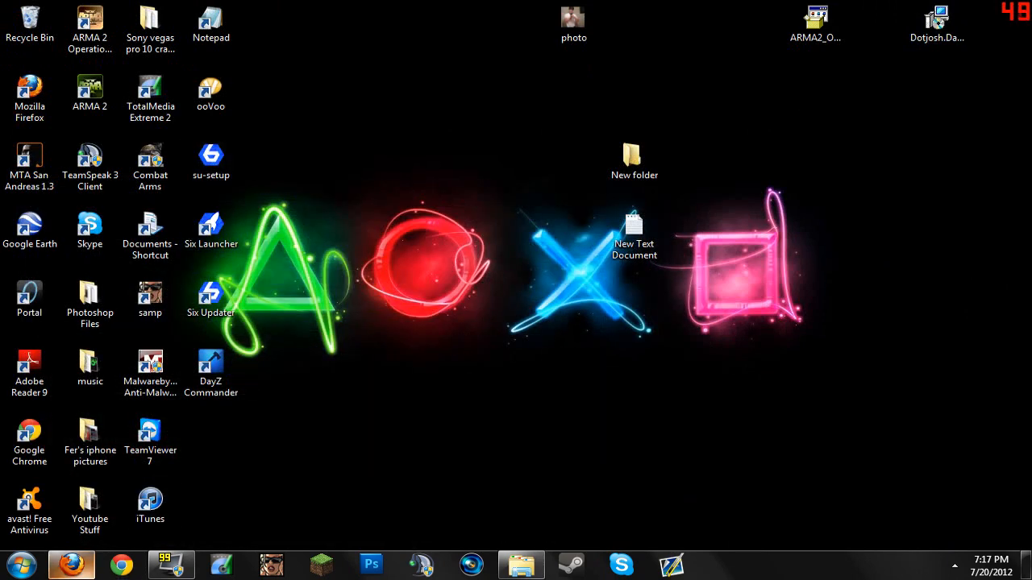
{"action": "left_click", "coordinate": [71, 565]}
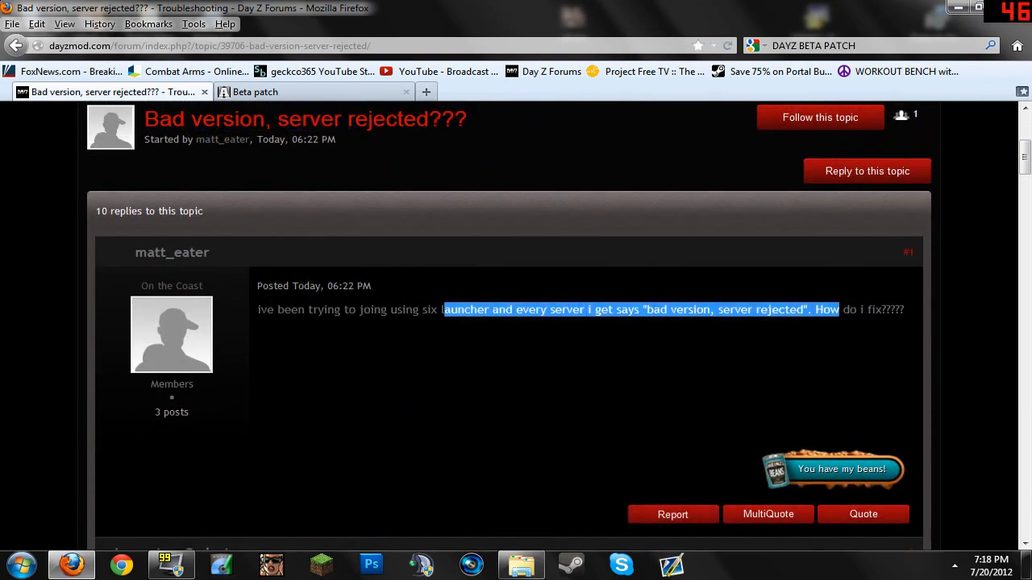
{"action": "scroll", "scroll_direction": "down", "scroll_amount": 3}
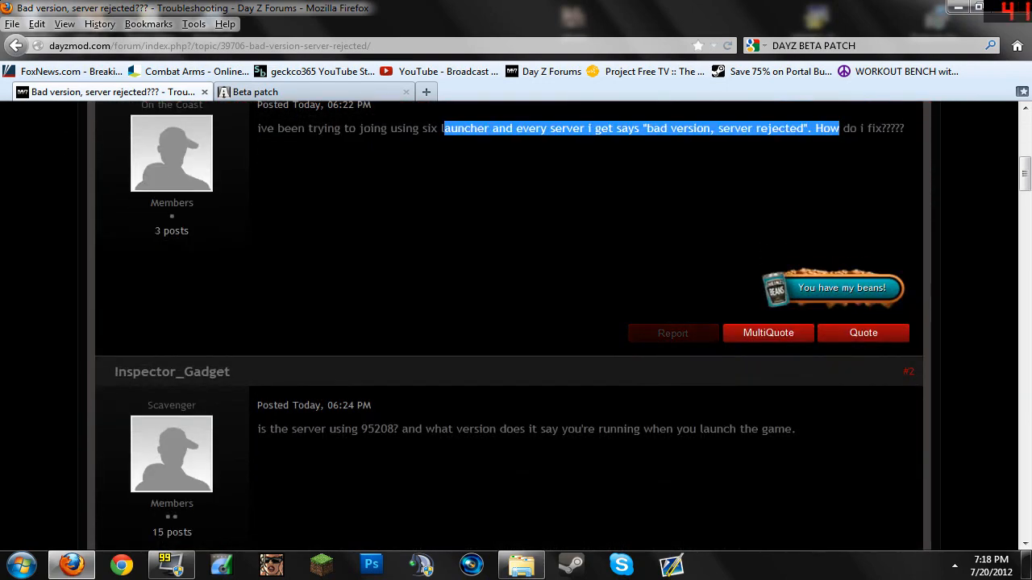
{"action": "scroll", "scroll_direction": "down", "scroll_amount": 3}
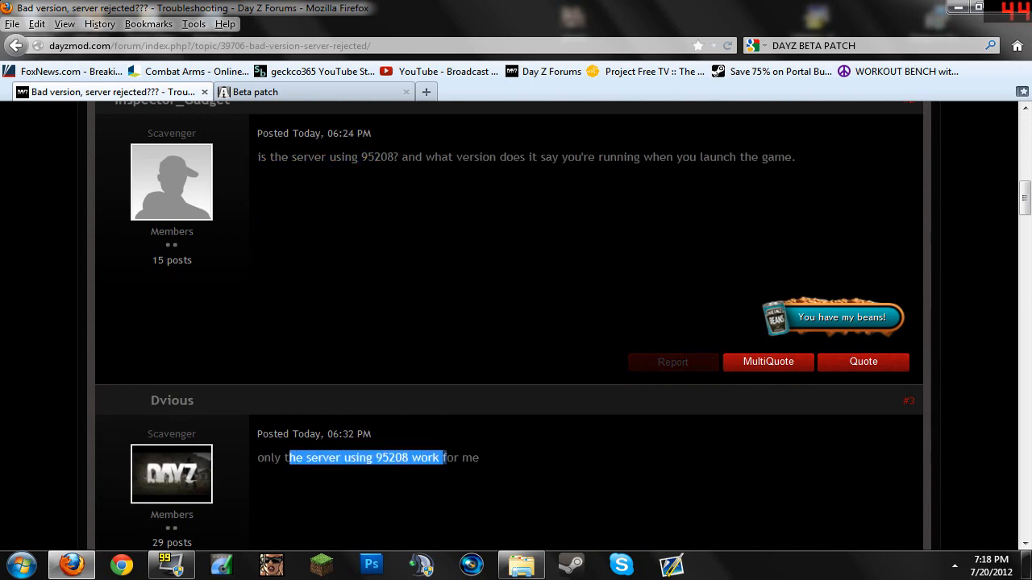
{"action": "scroll", "scroll_direction": "down", "scroll_amount": 3}
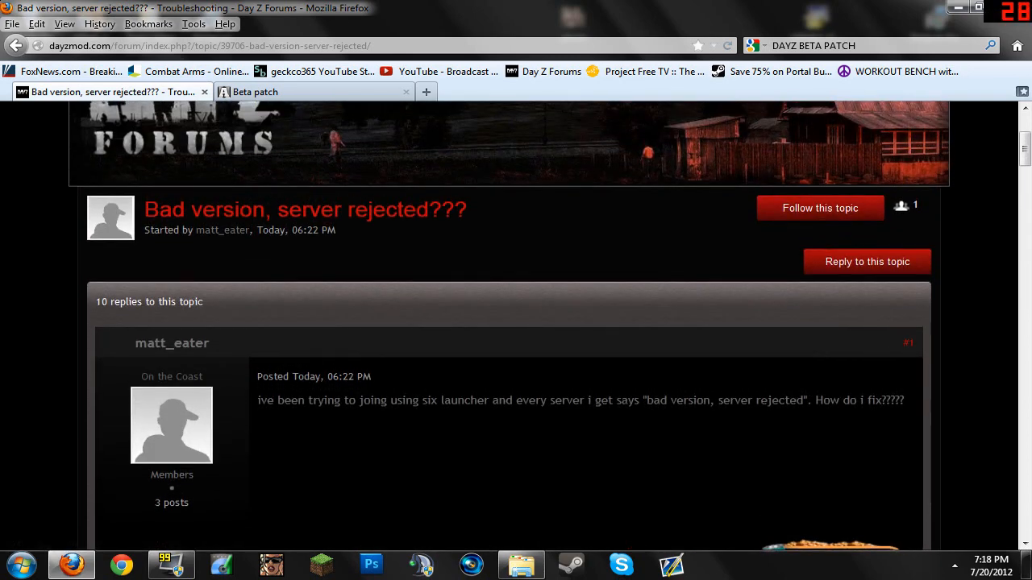
Browse the ArmA 2 Operation Arrowhead Expansion folder, then view the beta patch page listing build 95208
{"action": "left_click", "coordinate": [522, 564]}
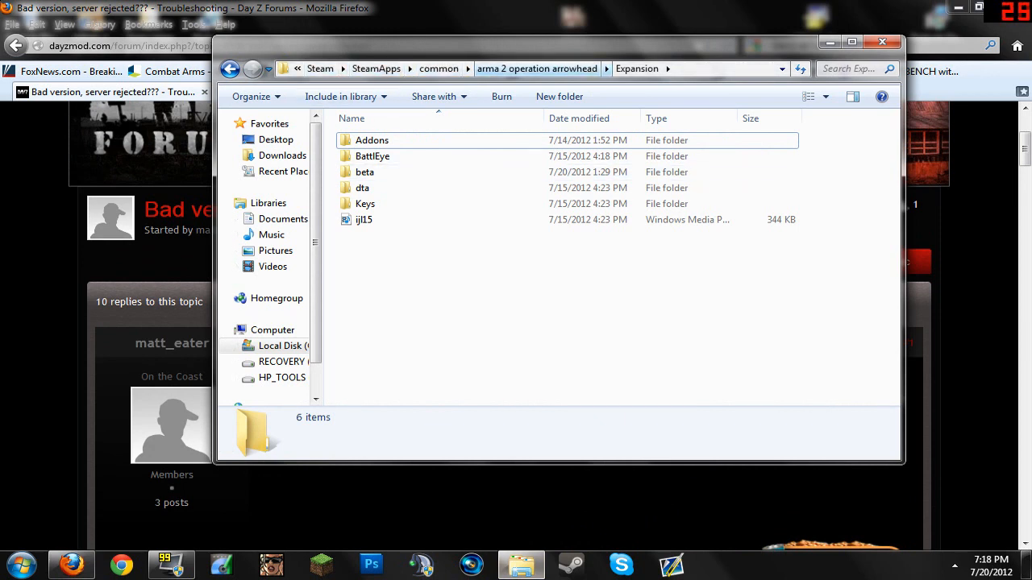
{"action": "mouse_move", "coordinate": [373, 155]}
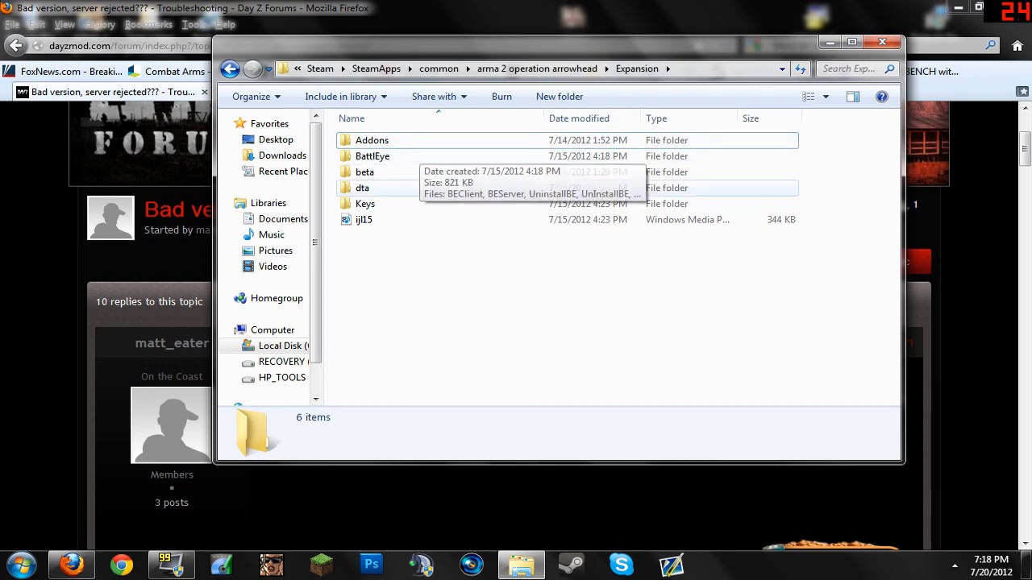
{"action": "right_click", "coordinate": [364, 171]}
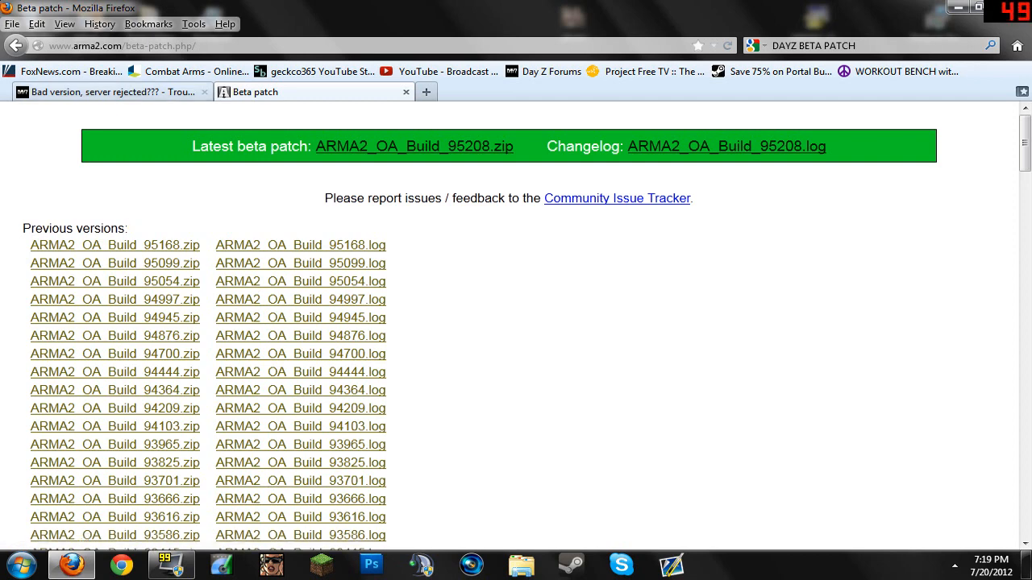
Minimize Firefox so the desktop with the downloaded ARMA2_O archive is visible
{"action": "left_click", "coordinate": [113, 90]}
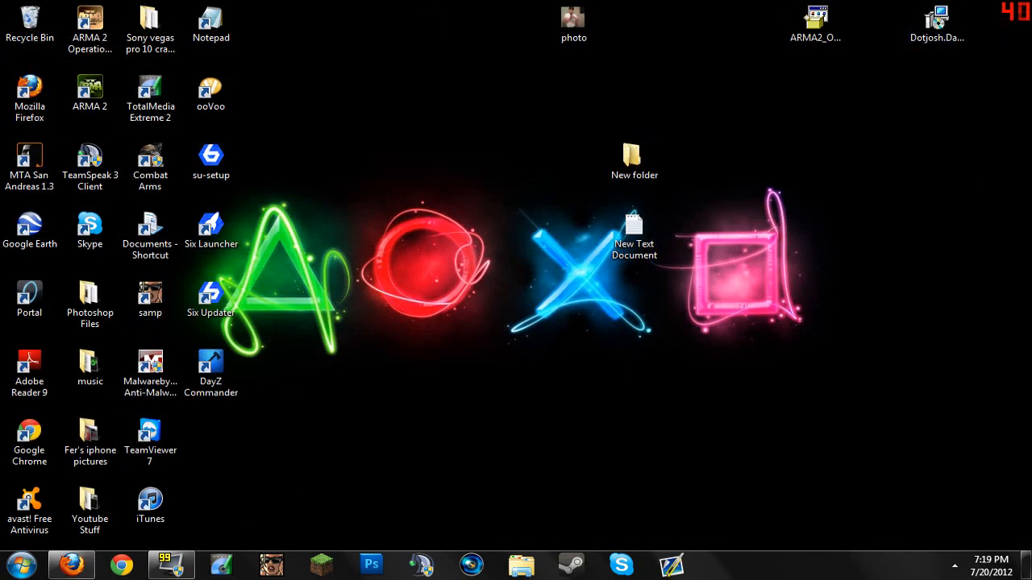
{"action": "left_click", "coordinate": [210, 229]}
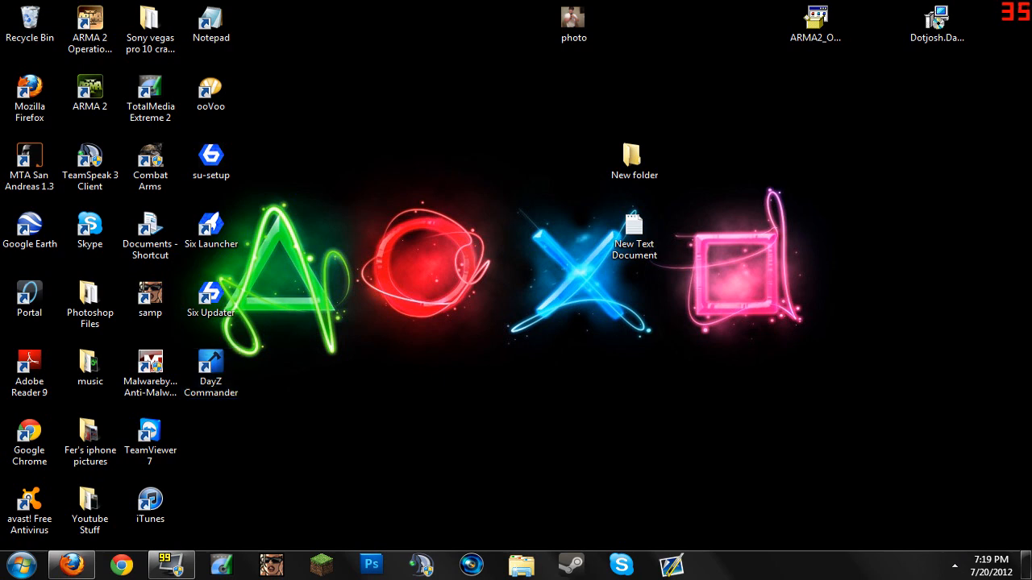
Launch DayZ Commander and check the installed ArmA 2 revision 95168 against latest 95208
{"action": "left_click", "coordinate": [210, 371]}
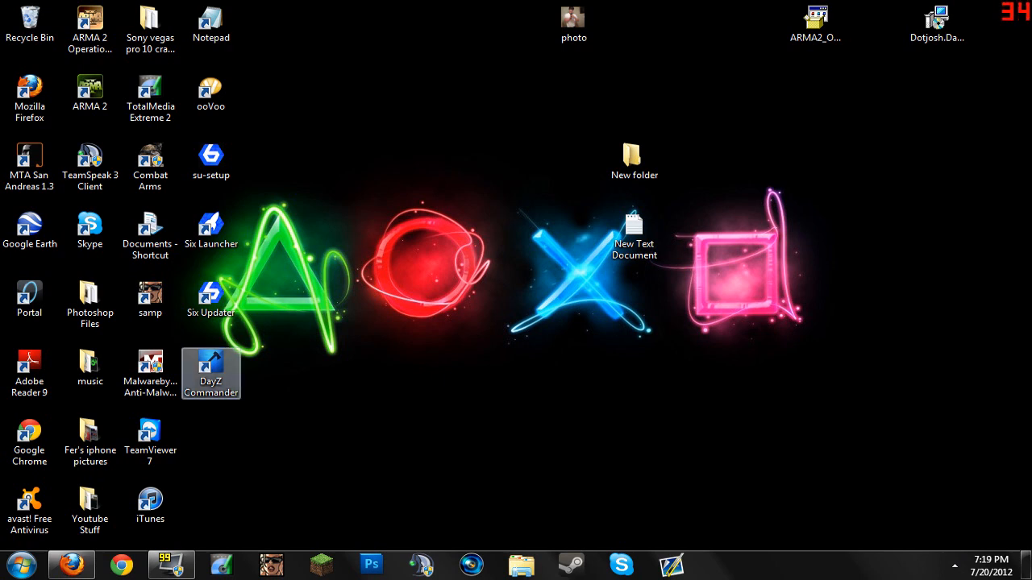
{"action": "double_click", "coordinate": [210, 374]}
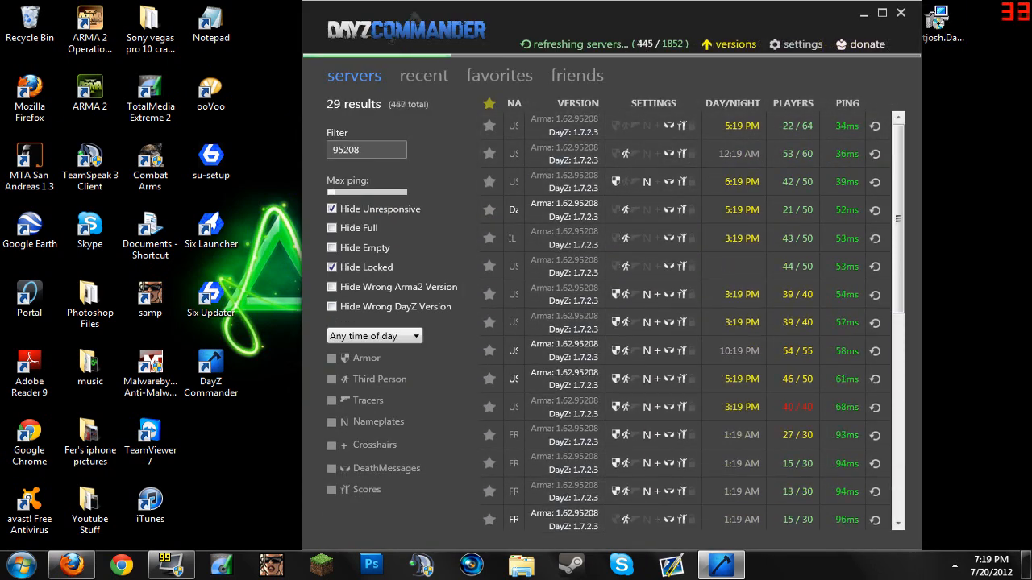
{"action": "left_click", "coordinate": [735, 44]}
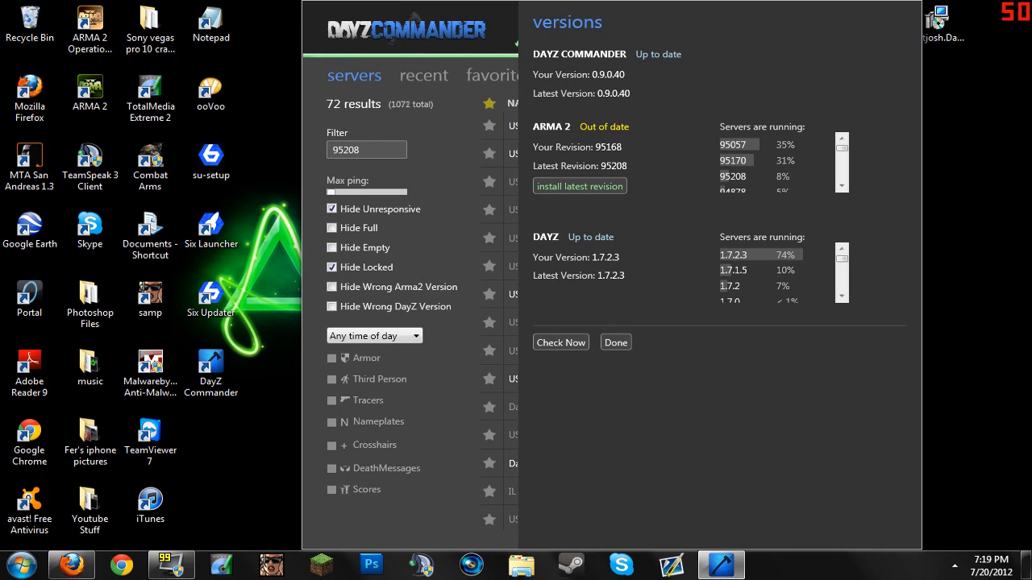
{"action": "left_click", "coordinate": [616, 342]}
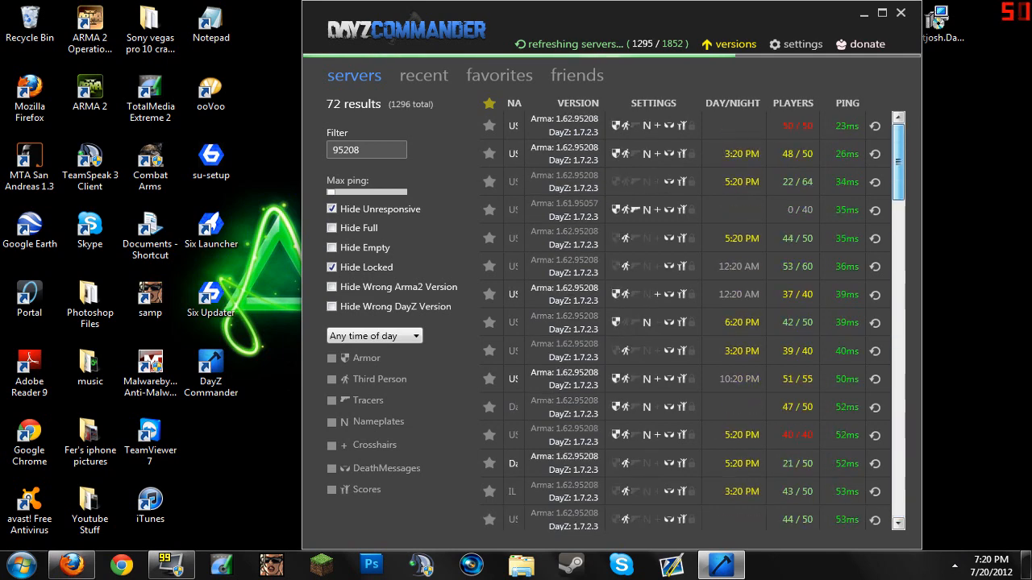
Filter the server list to servers running ArmA 2 build 95168
{"action": "left_click", "coordinate": [726, 43]}
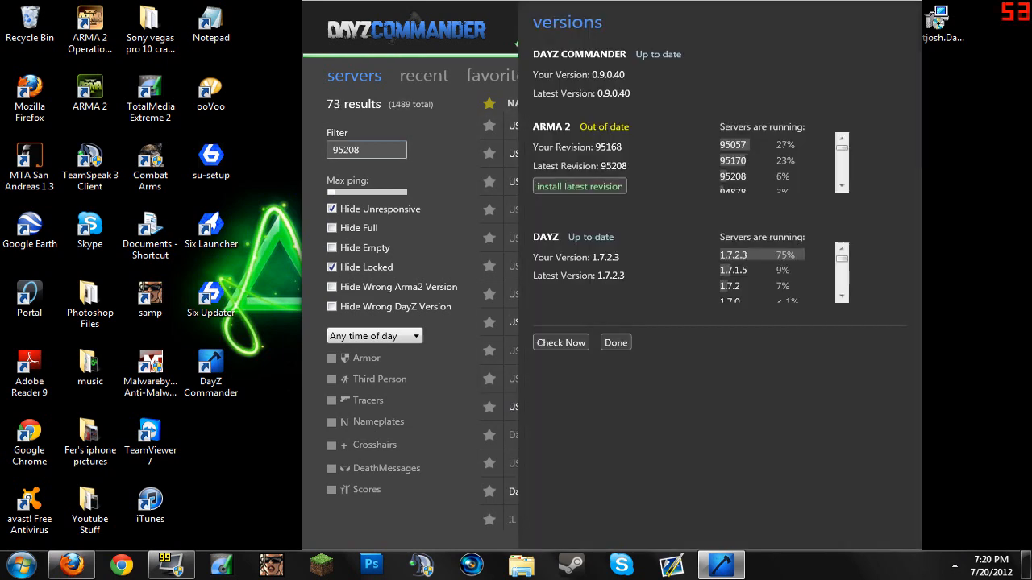
{"action": "type", "text": "9516"}
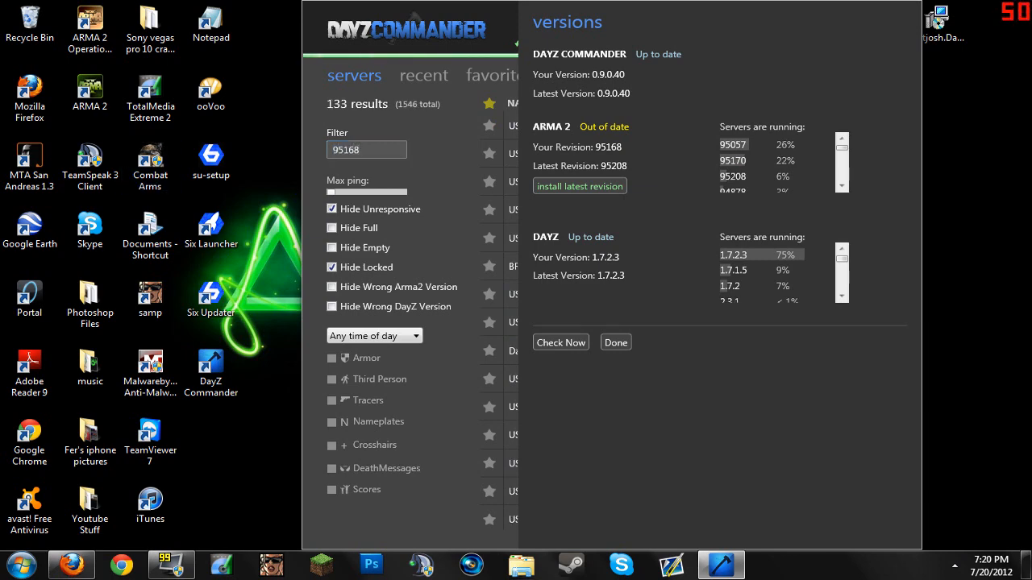
{"action": "left_click", "coordinate": [616, 342]}
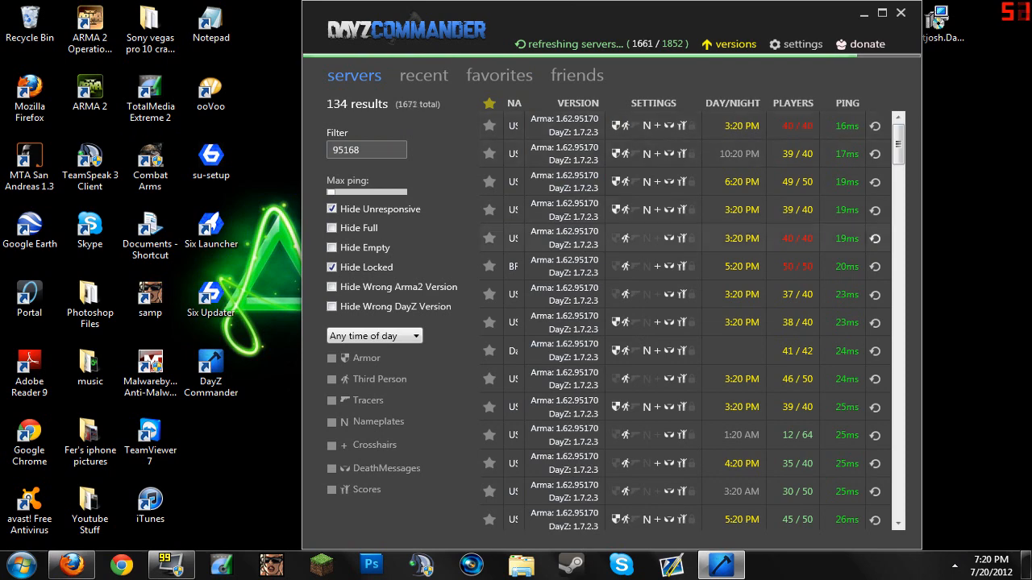